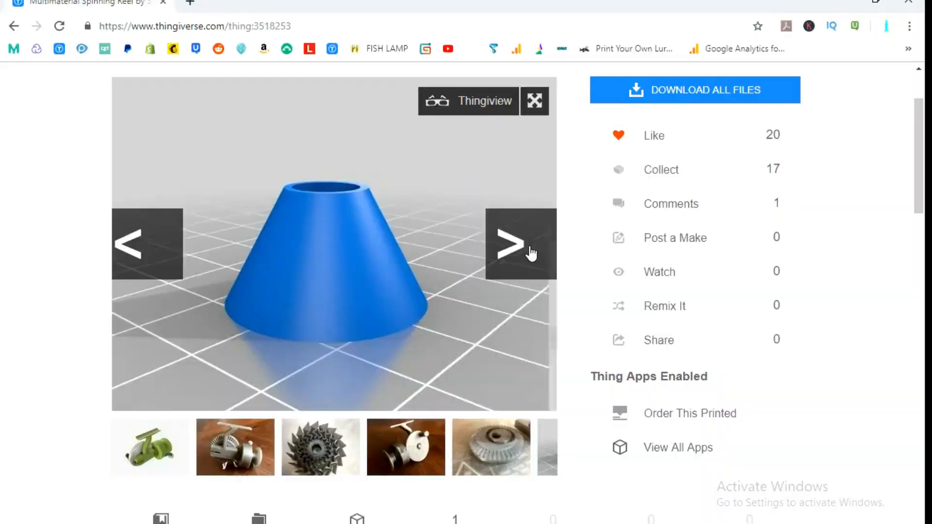
Step: Advance three renders in the reel gallery, ending on the geared tube part
left_click(519, 244)
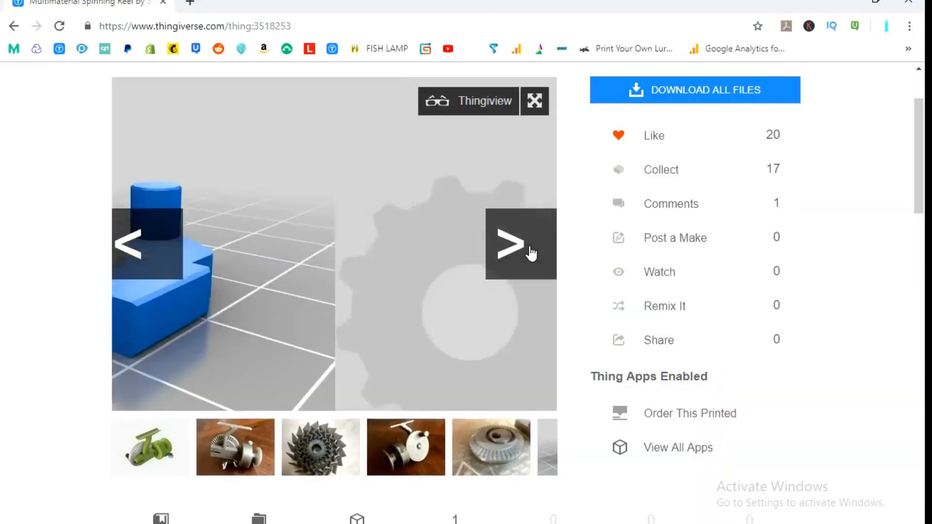
left_click(520, 244)
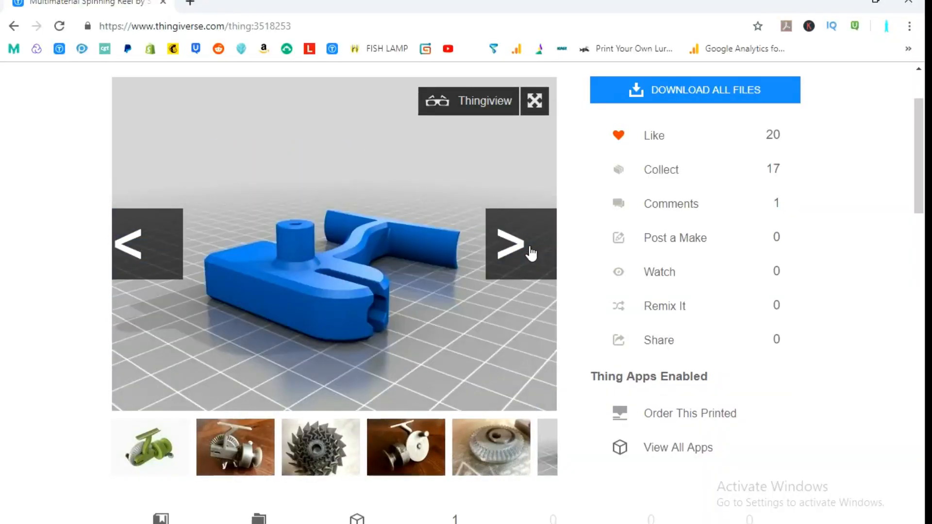
left_click(519, 244)
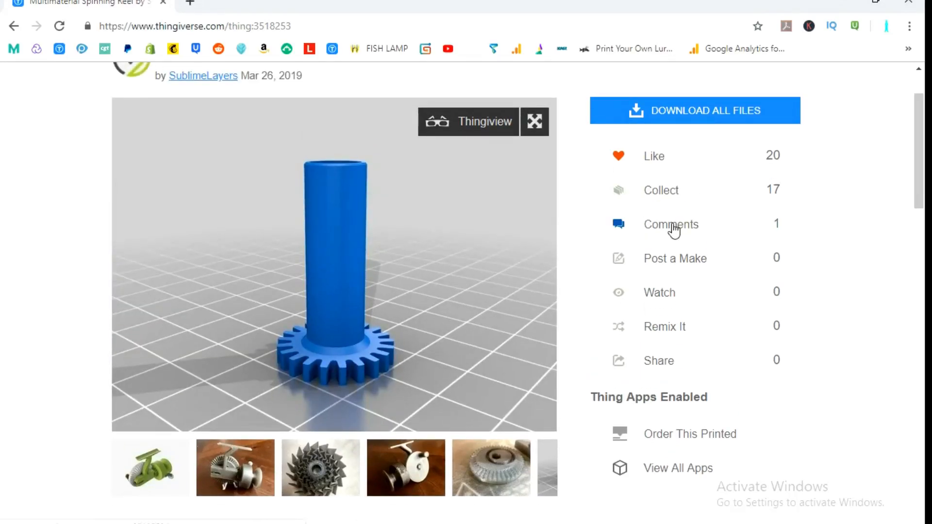
Step: Show the reel's Comments and scroll to the question asking for the handle STL
left_click(671, 224)
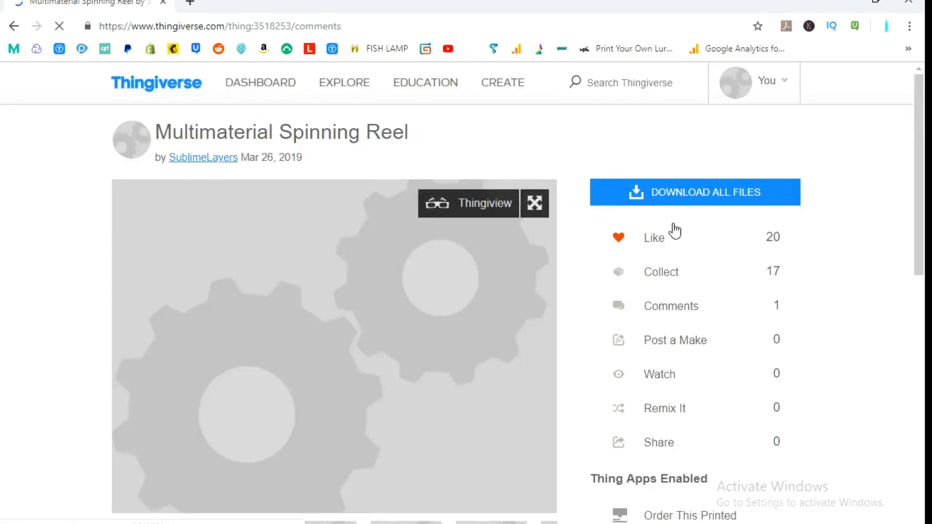
scroll("down", 3)
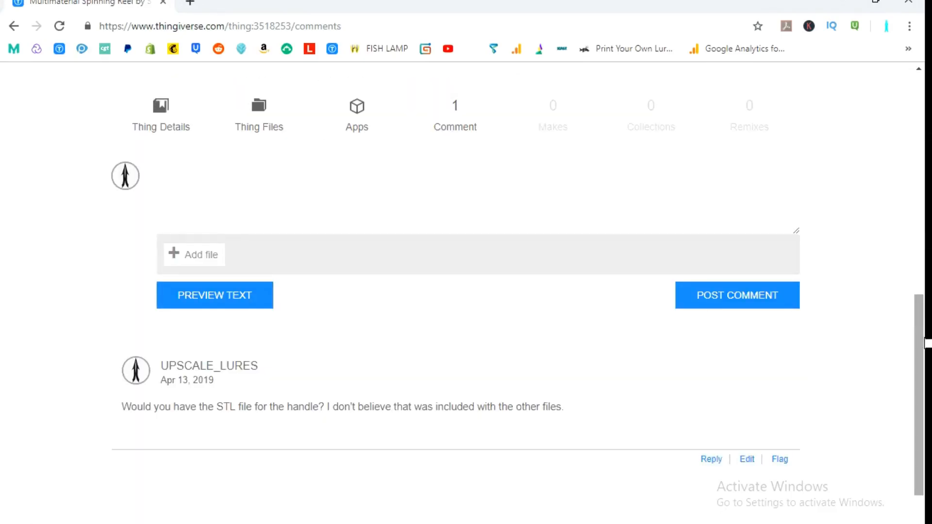
scroll("down", 3)
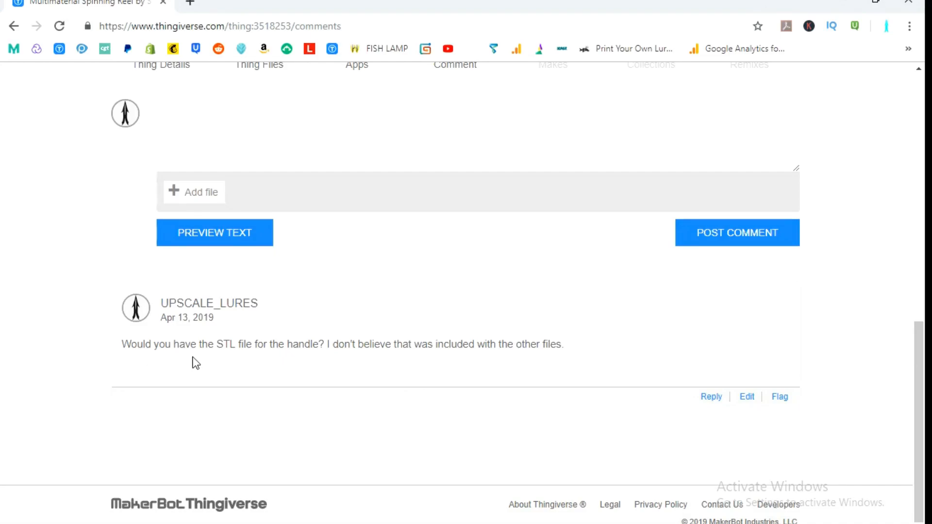
mouse_move(366, 359)
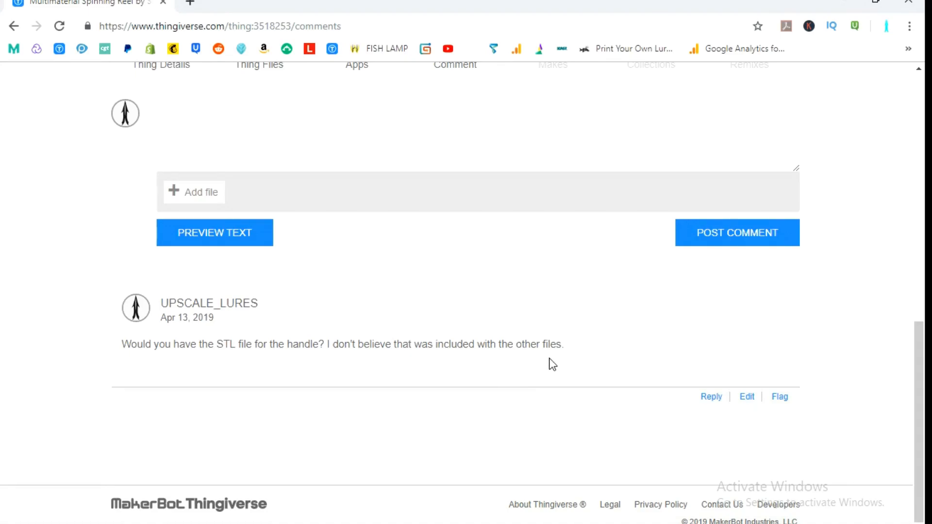
mouse_move(182, 336)
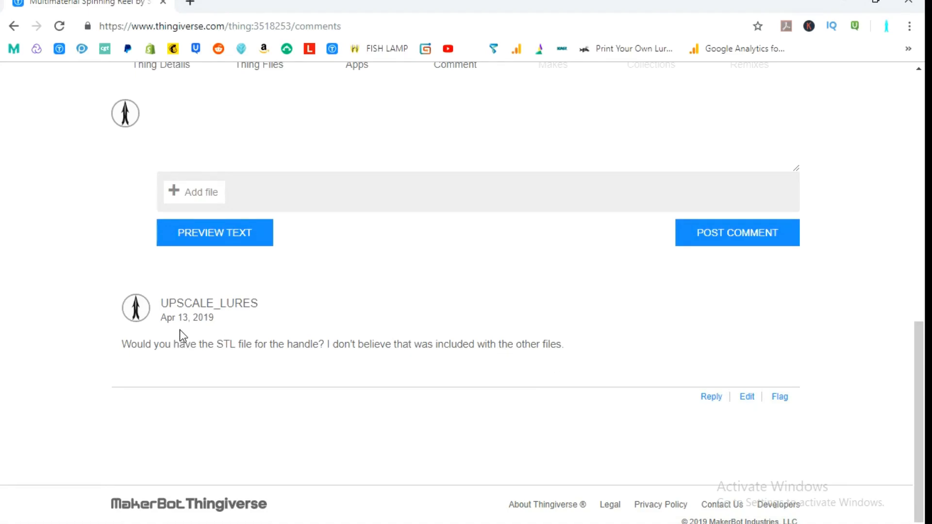
mouse_move(370, 301)
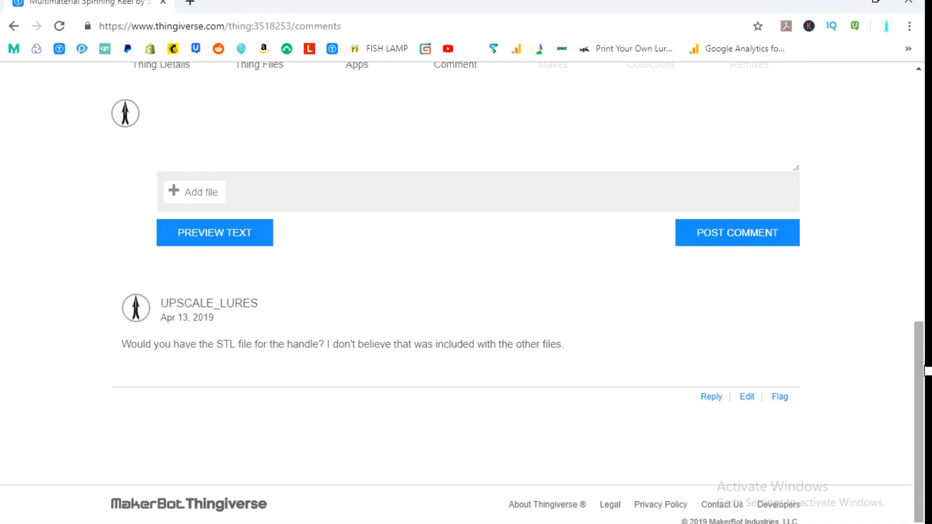
Step: Return to the reel gallery and advance past the green render to the printed-reel photos
scroll("up", 3)
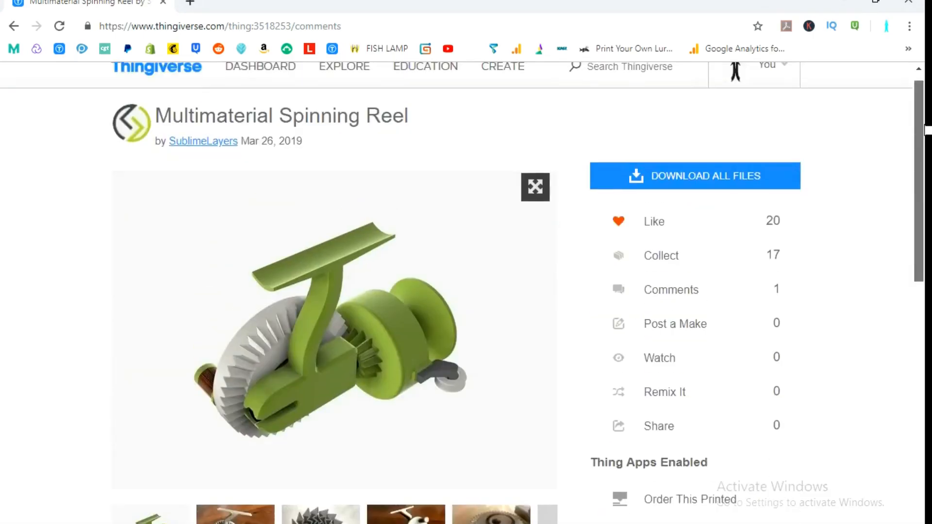
scroll("down", 3)
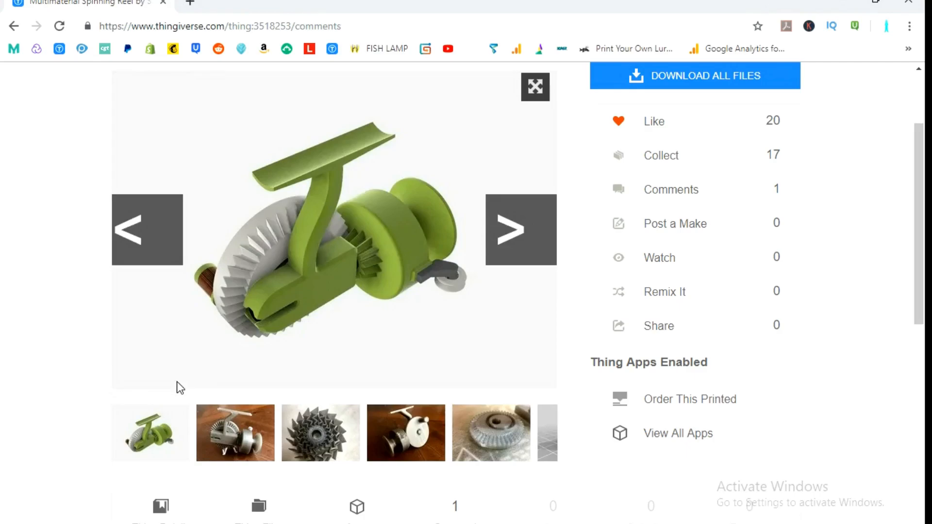
mouse_move(546, 264)
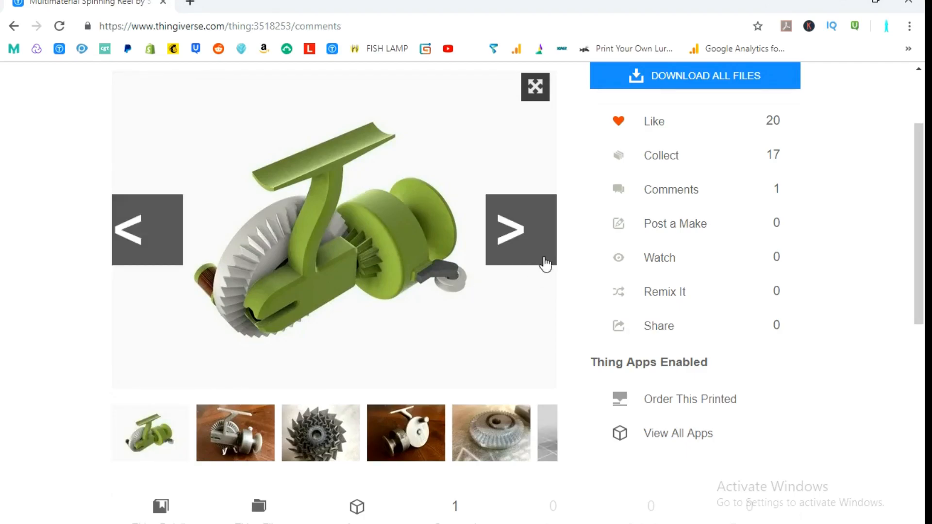
left_click(509, 231)
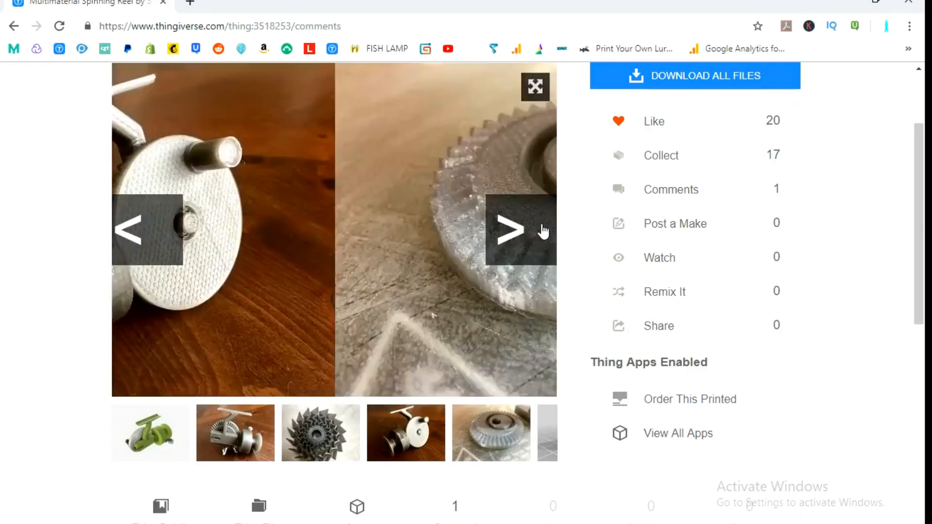